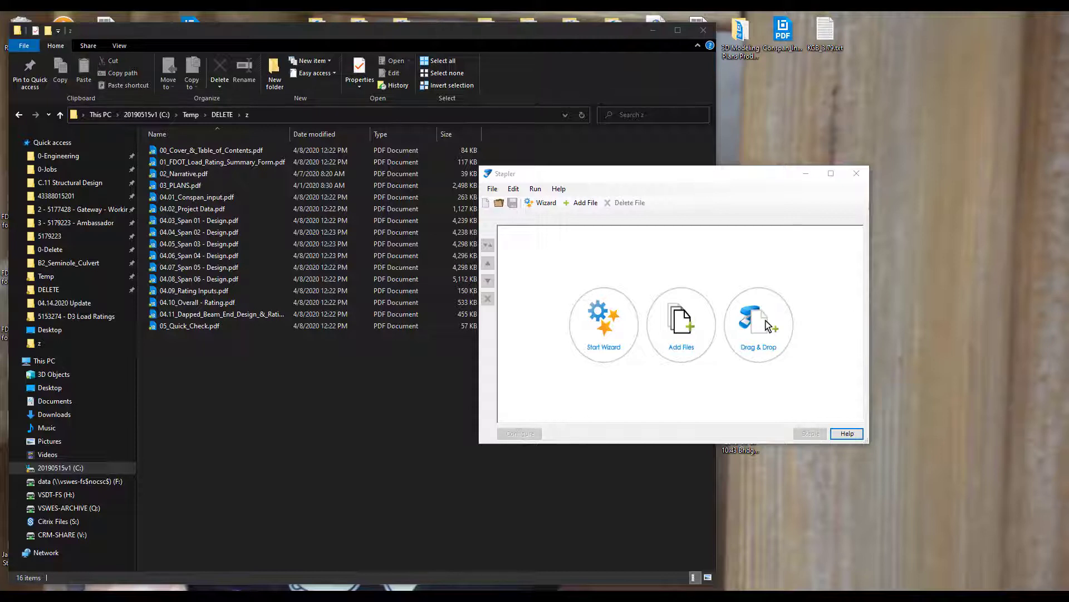
mouse_move(1035, 383)
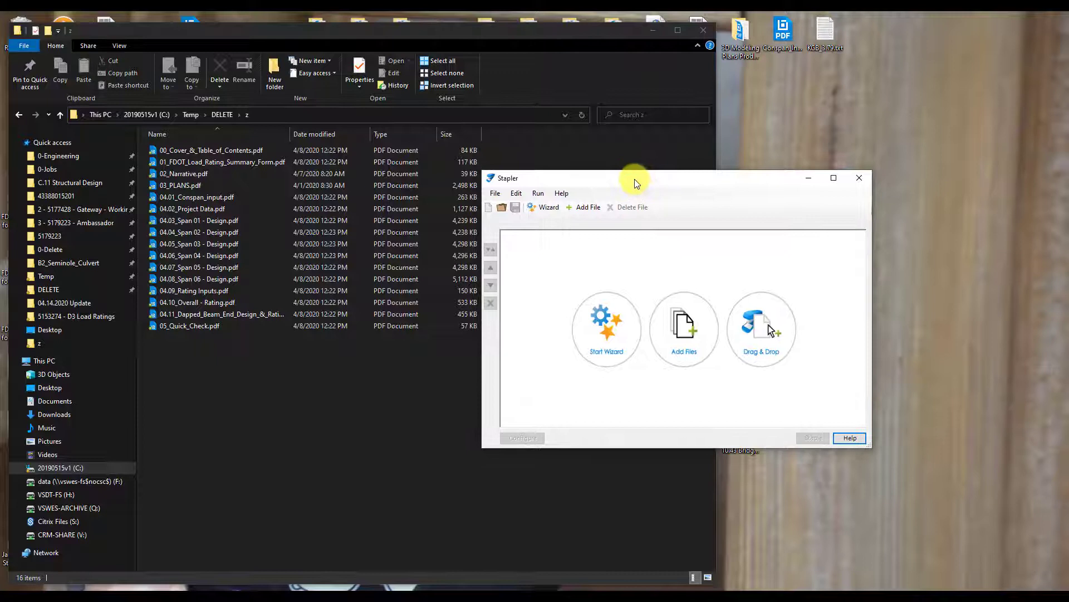
mouse_move(538, 322)
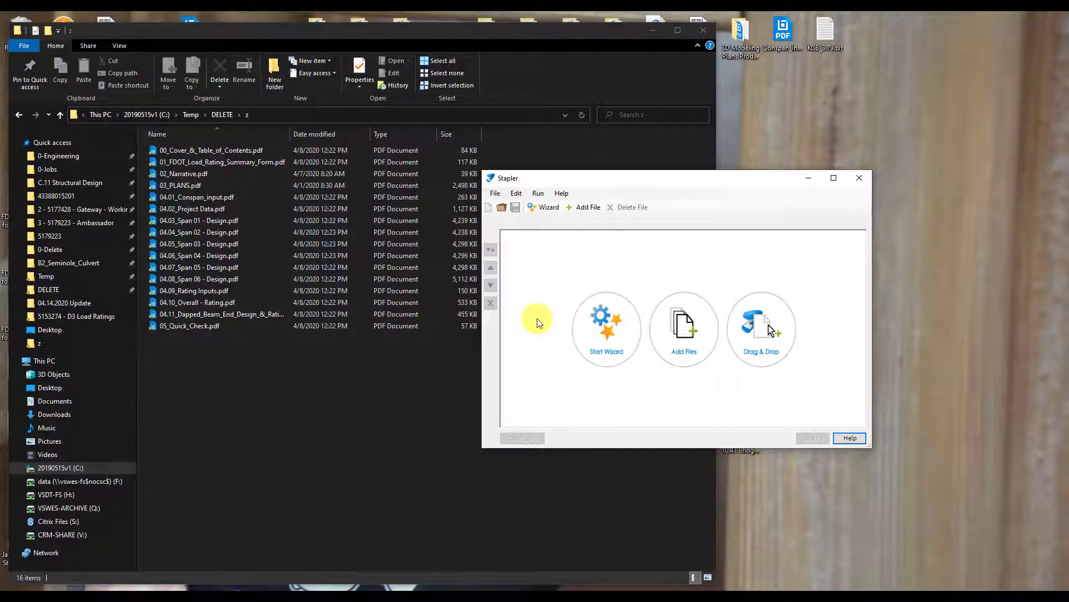
mouse_move(551, 321)
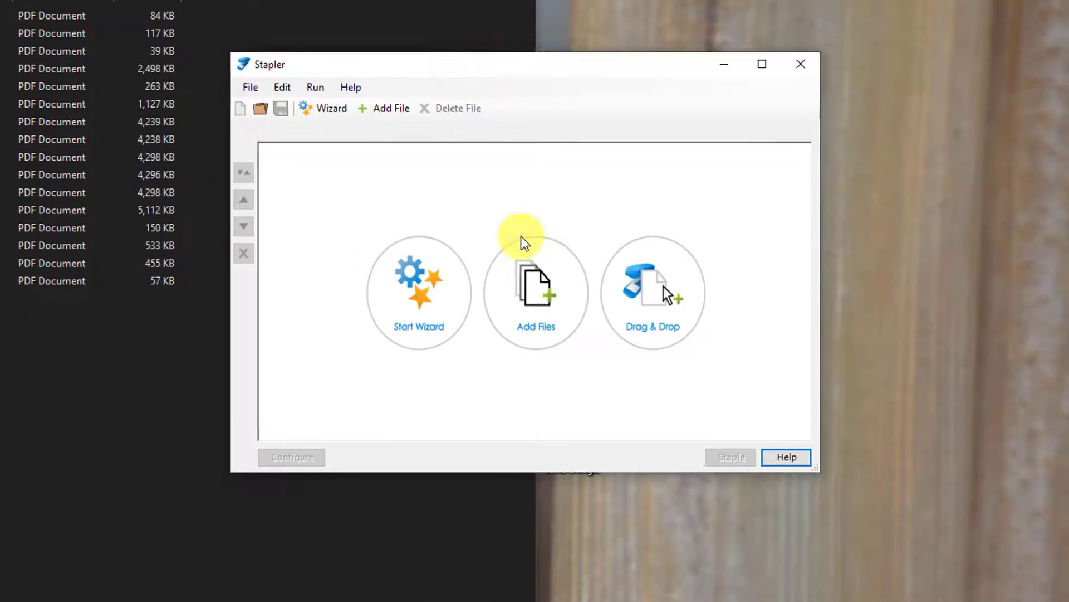
mouse_move(493, 265)
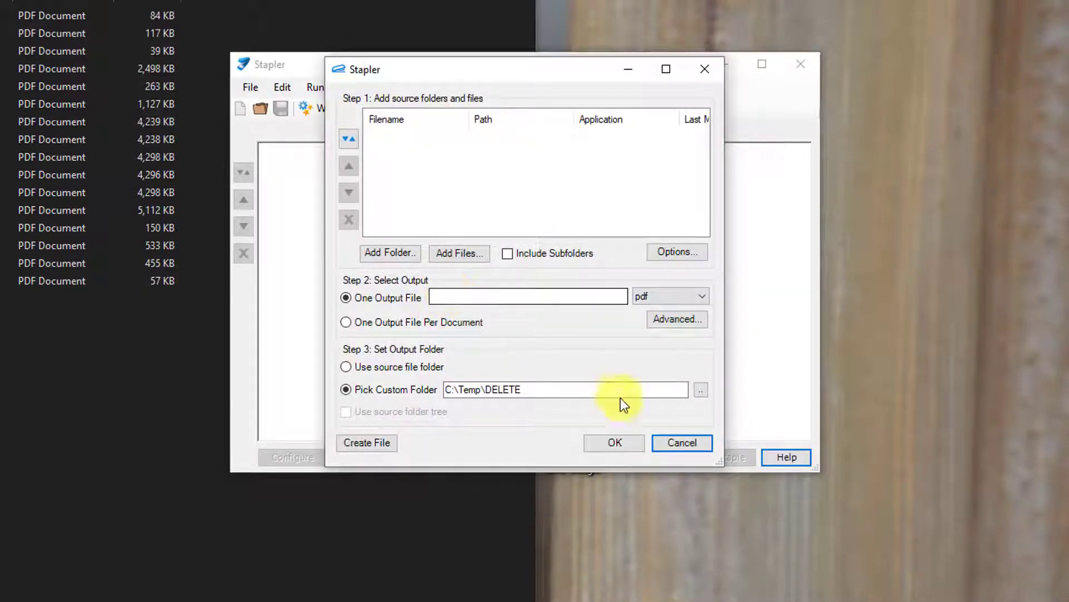
Browse for source files from the wizard, then cancel the Open dialog without adding any.
left_click(681, 442)
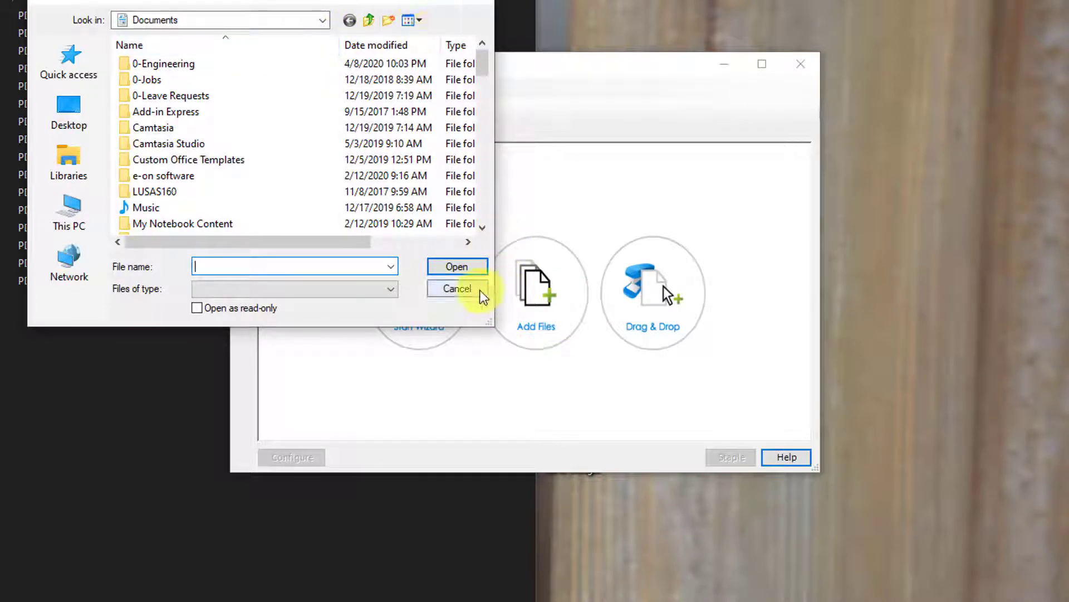
left_click(457, 288)
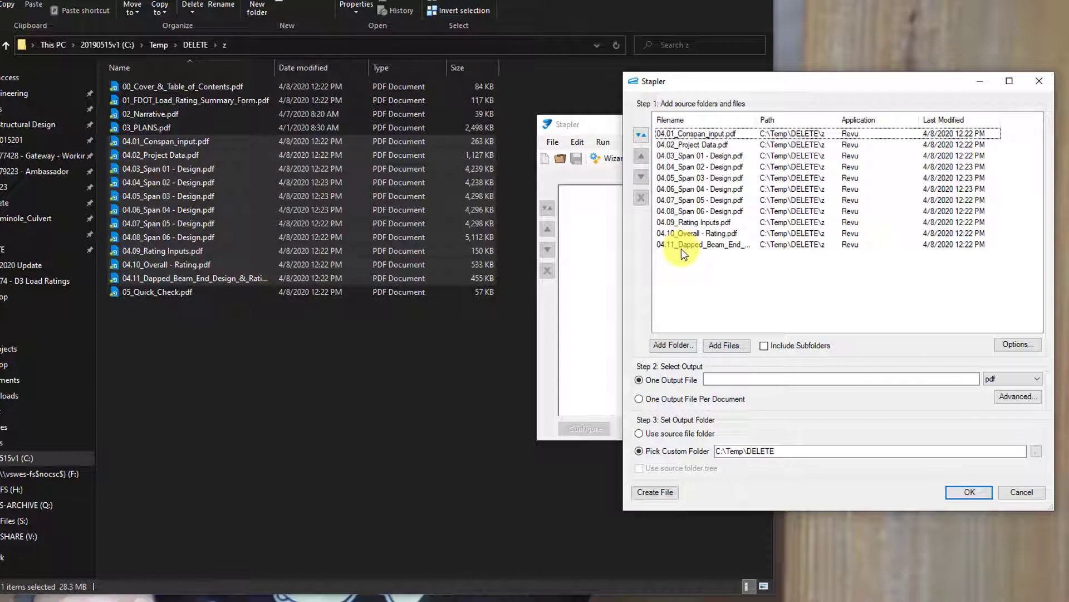
mouse_move(682, 248)
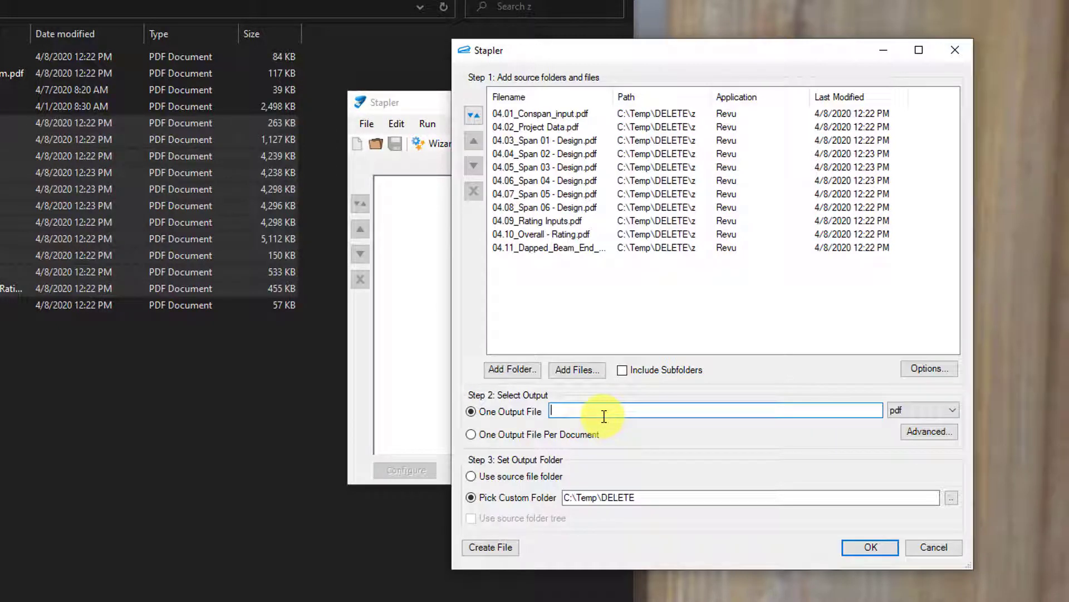
Name the single output file 04_Calculations and choose C:\Temp\DELETE\z as its custom output folder.
type("04_Calculations")
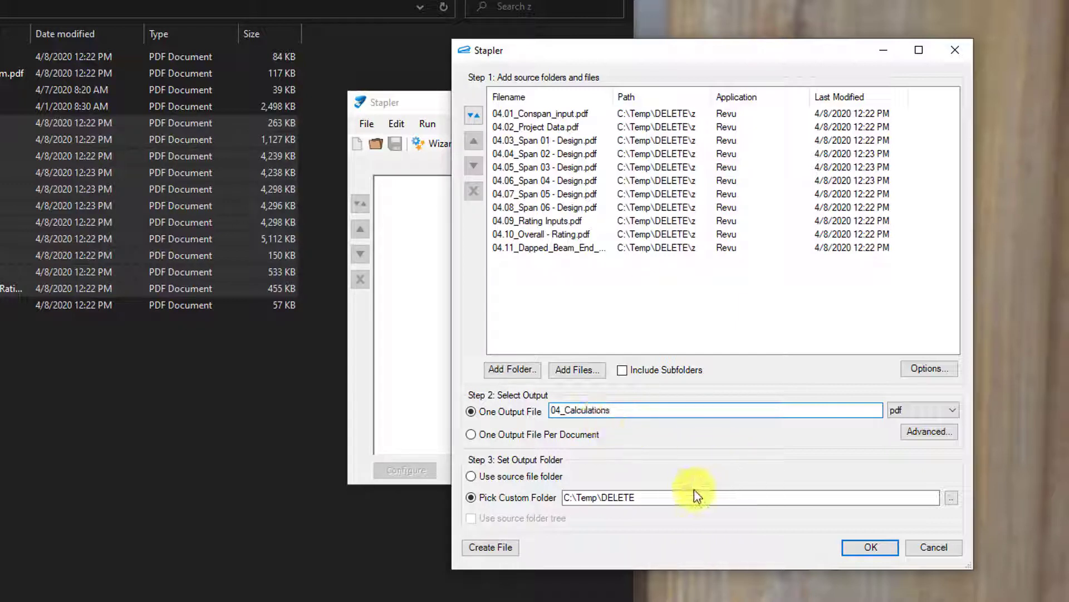
mouse_move(950, 497)
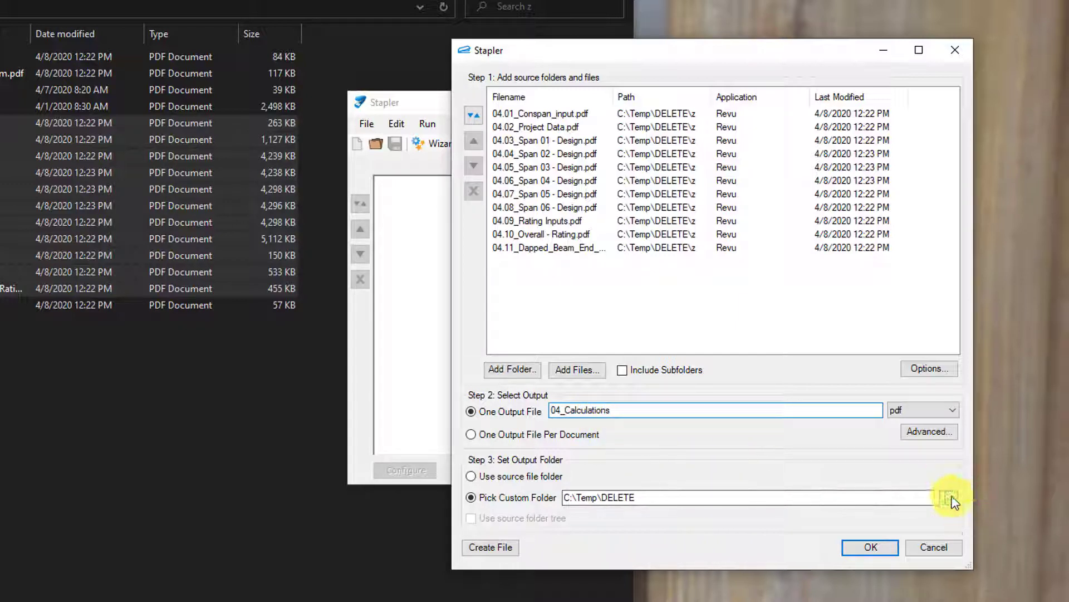
left_click(950, 497)
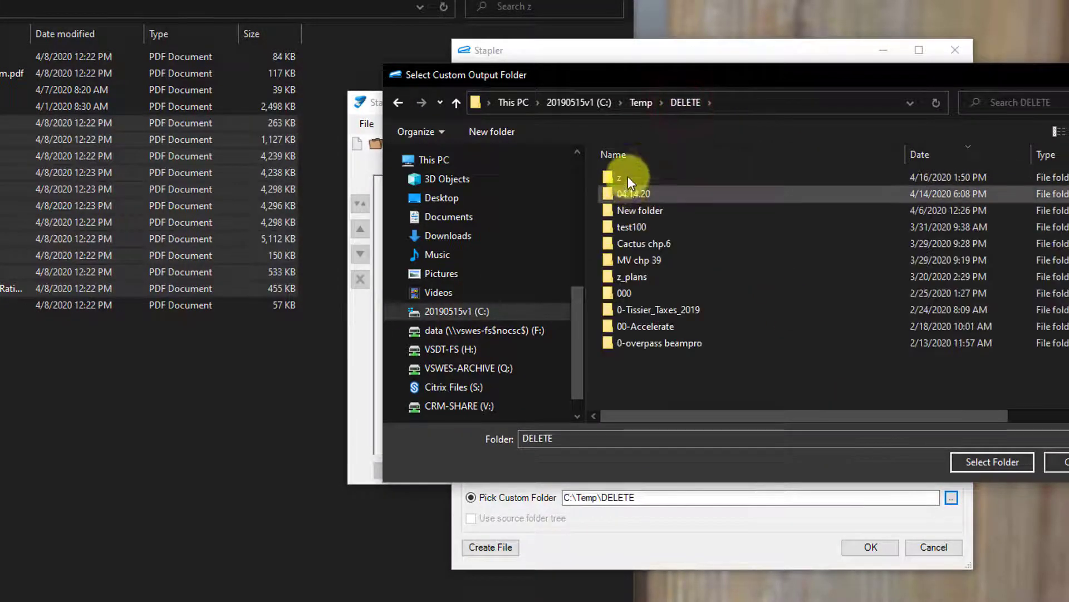
double_click(619, 177)
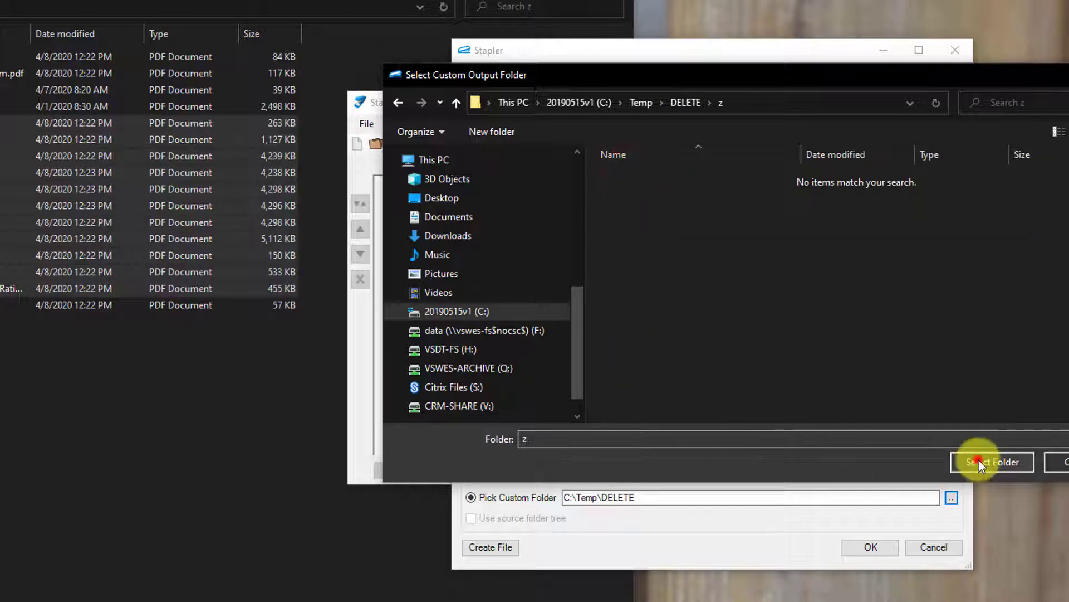
left_click(992, 461)
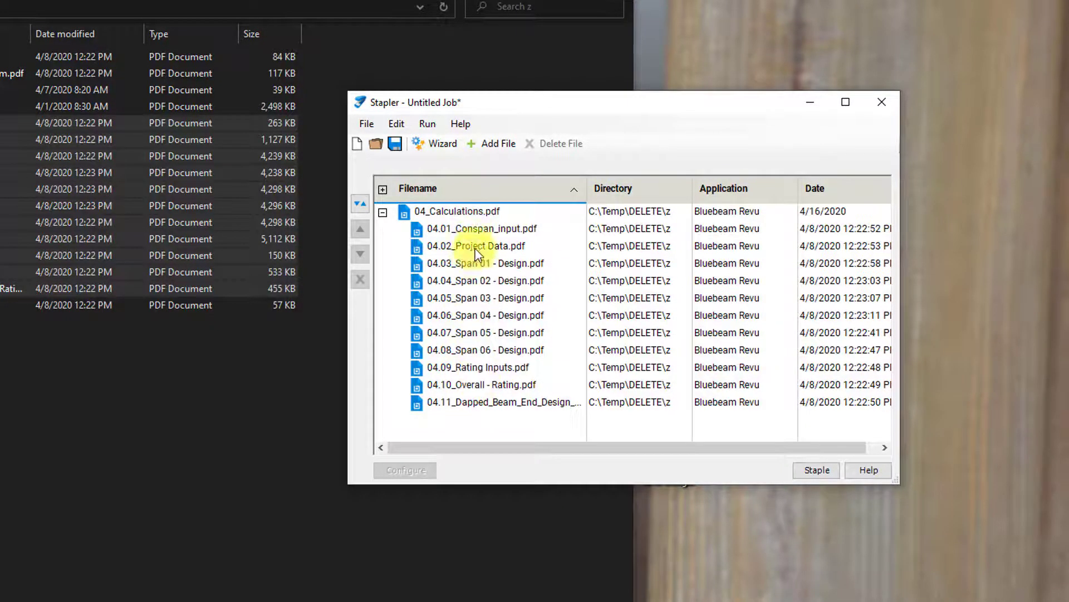
mouse_move(444, 402)
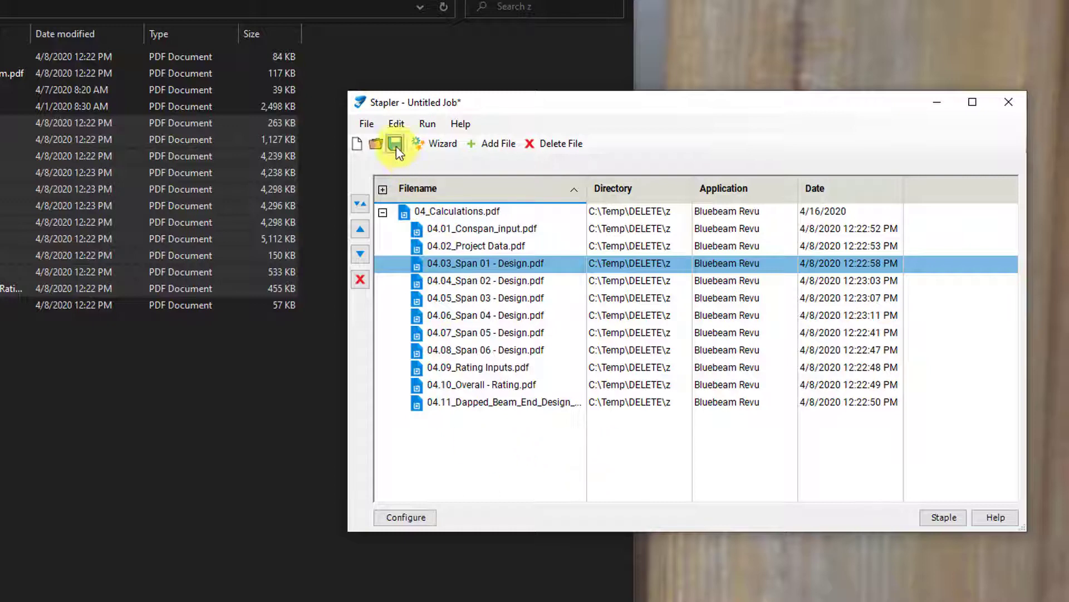
Save the stapling job as 04_Calculations.bsx inside the z folder under DELETE.
left_click(395, 144)
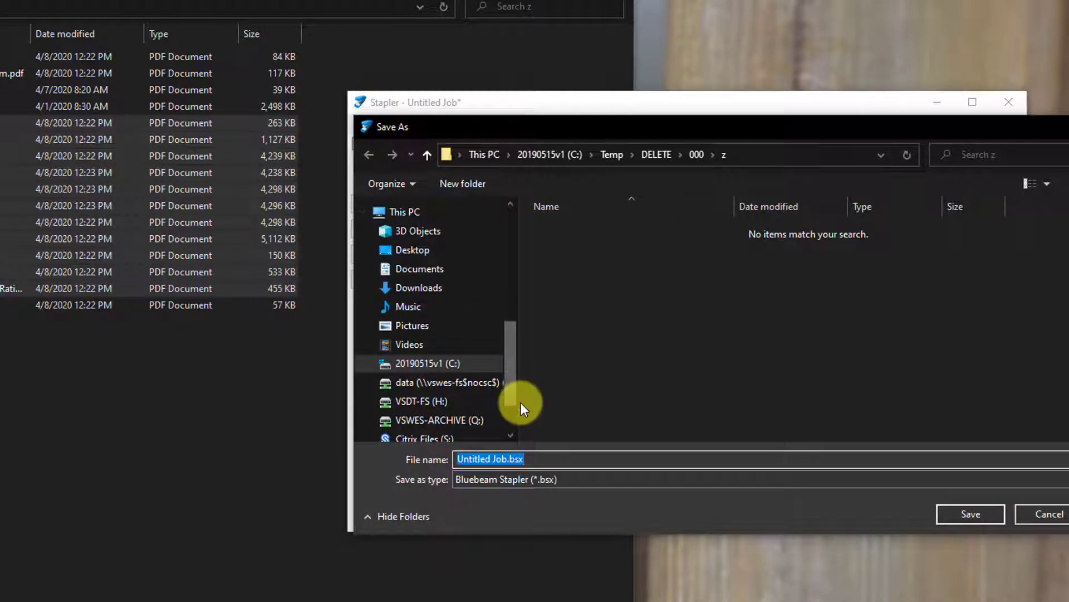
left_click(656, 154)
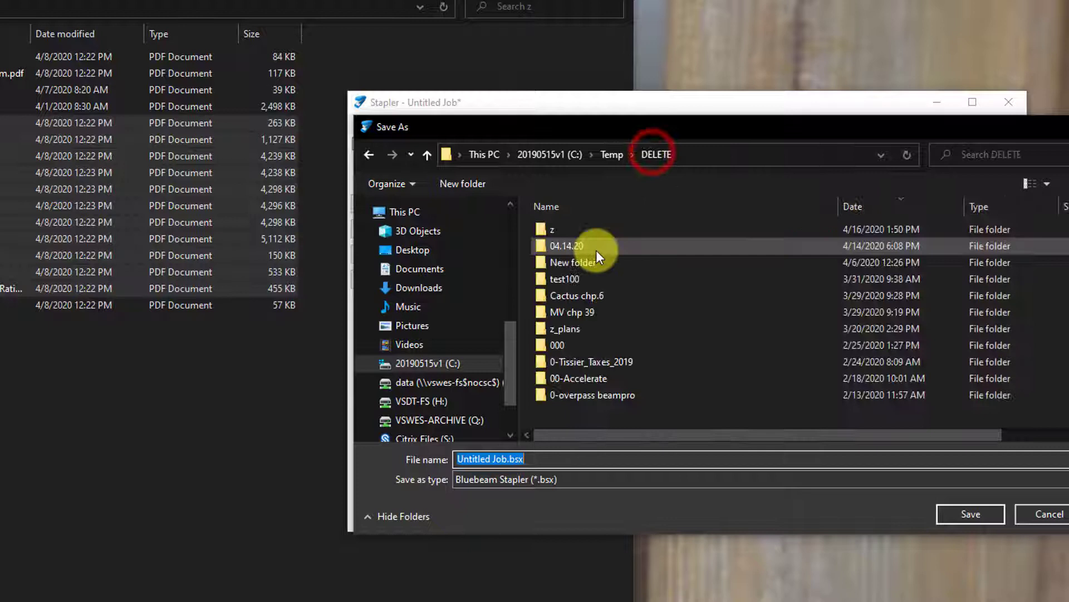
double_click(552, 230)
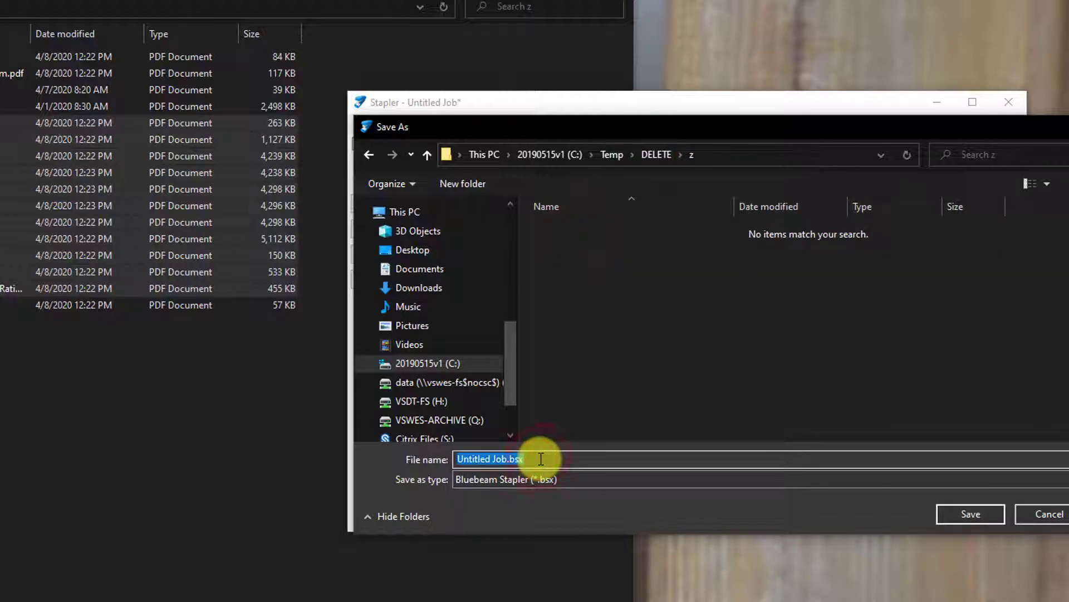
type("04_")
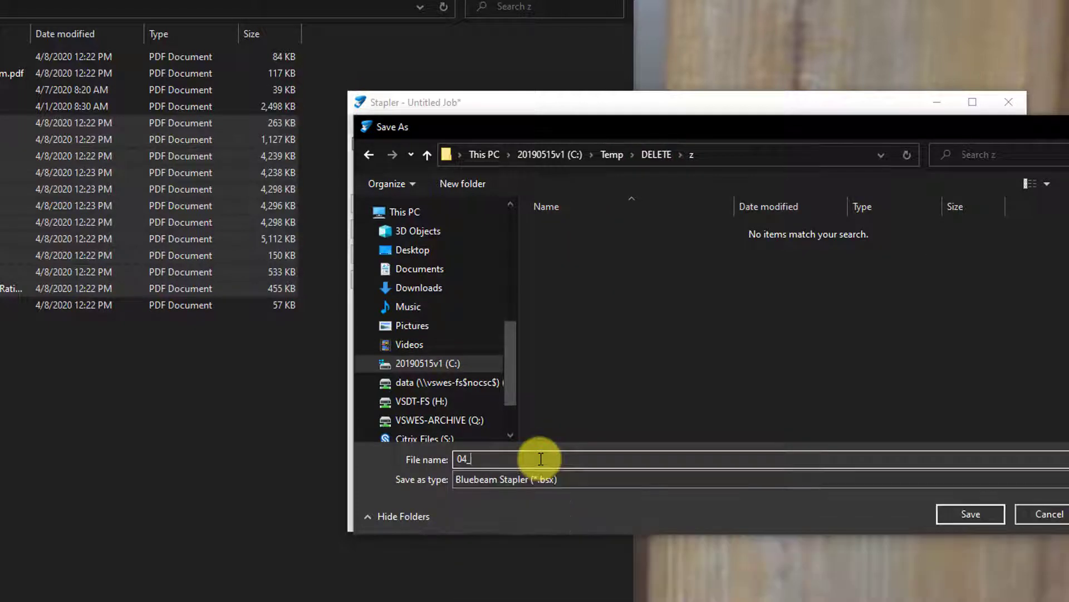
type("Calculations")
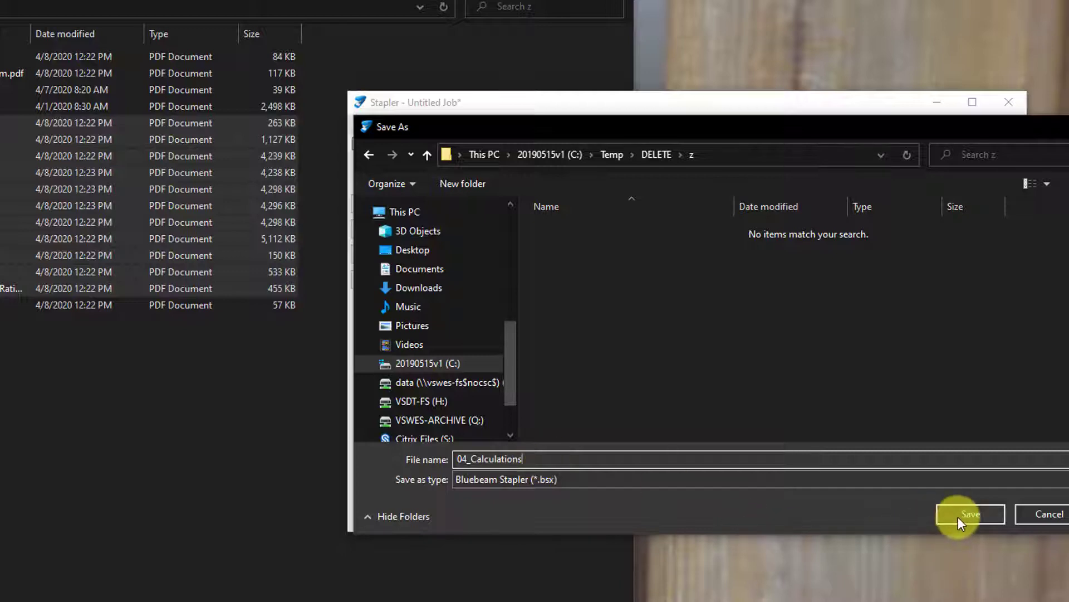
left_click(968, 513)
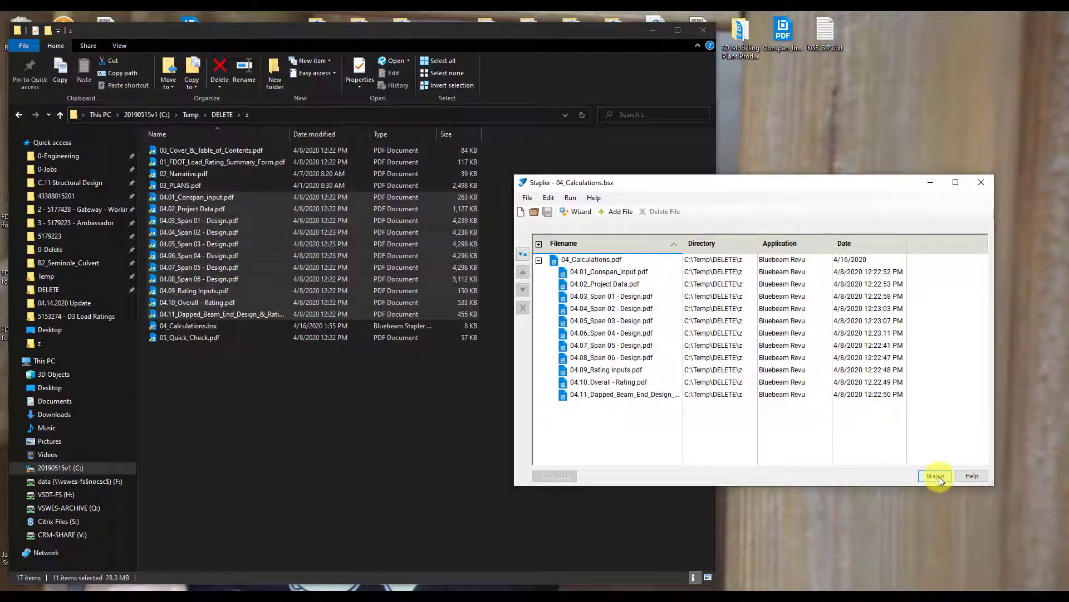
Staple the job into 04_Calculations.pdf and check the 04.01 and 04.02 bookmarks in Revu.
left_click(935, 475)
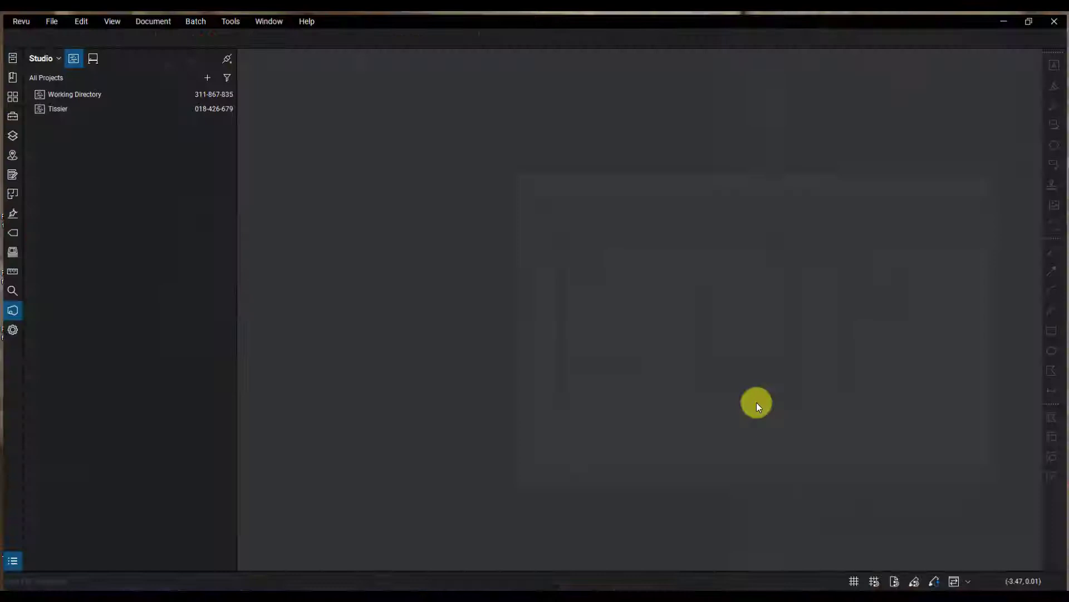
double_click(71, 91)
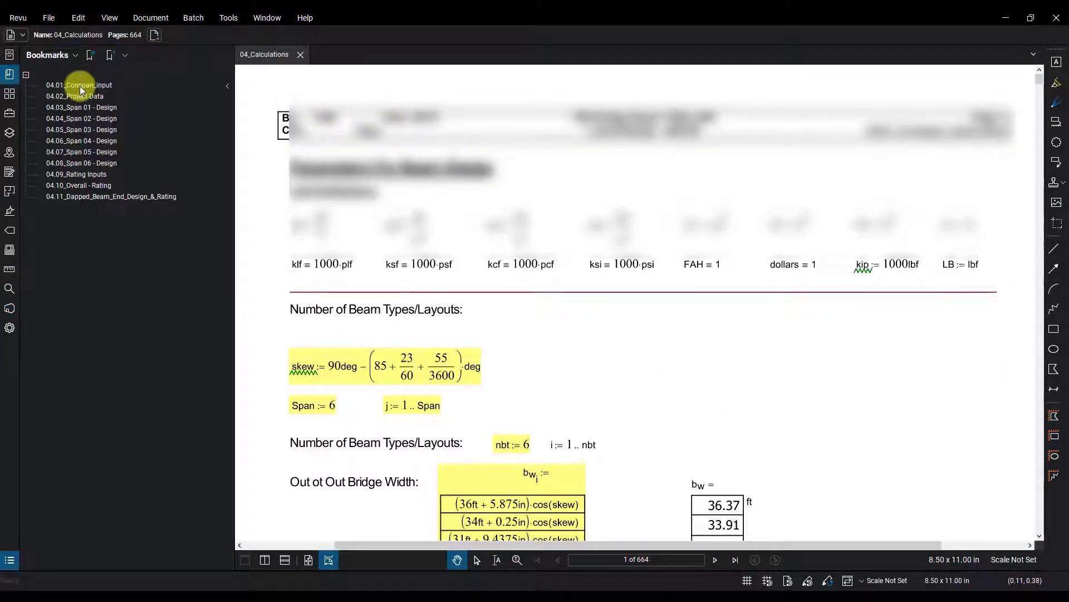
mouse_move(82, 207)
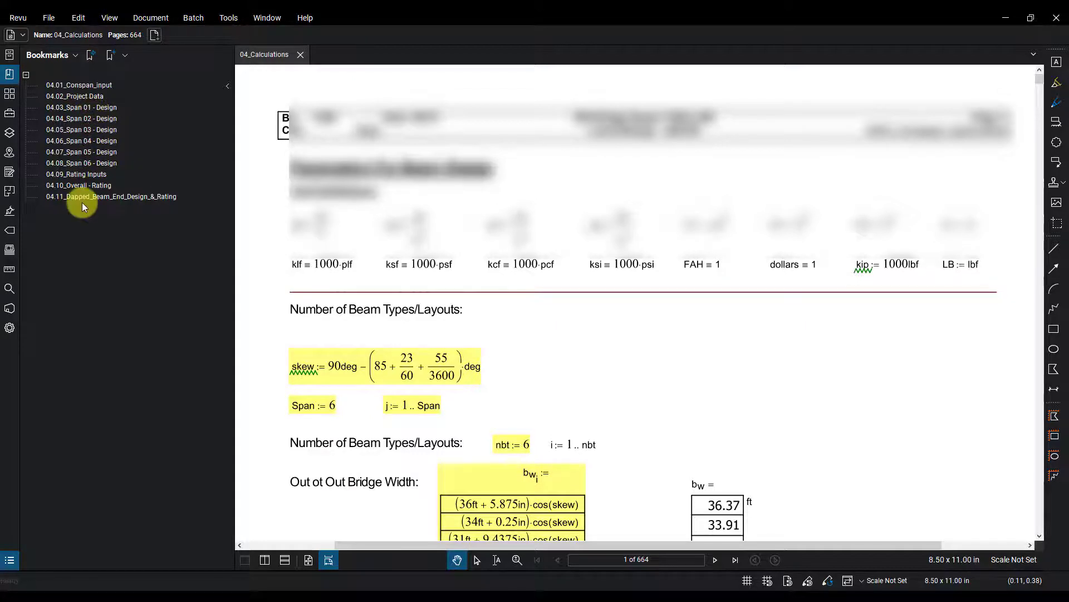
left_click(78, 84)
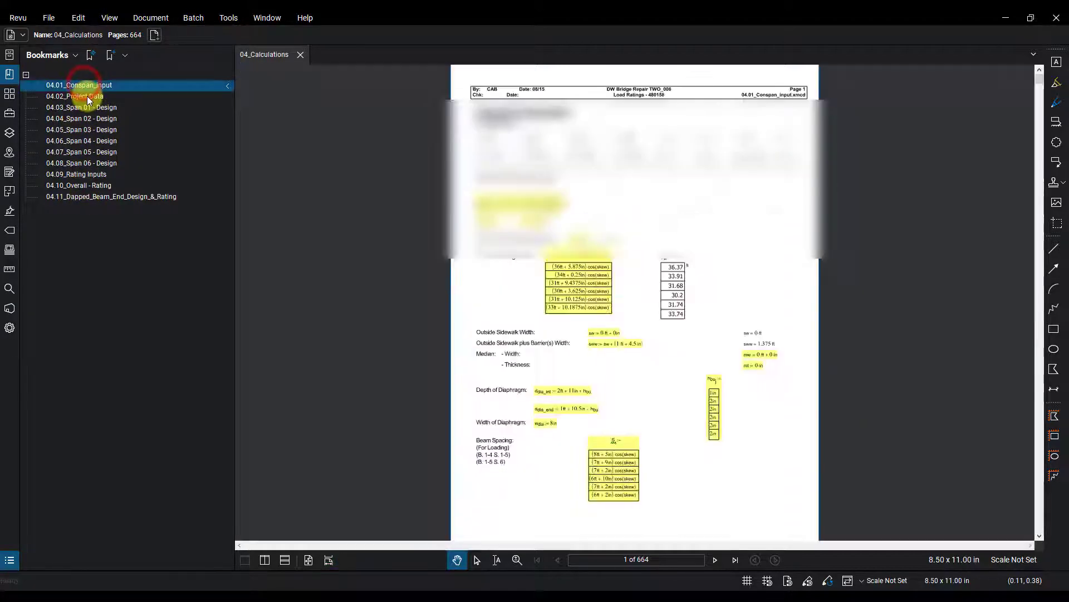
left_click(81, 129)
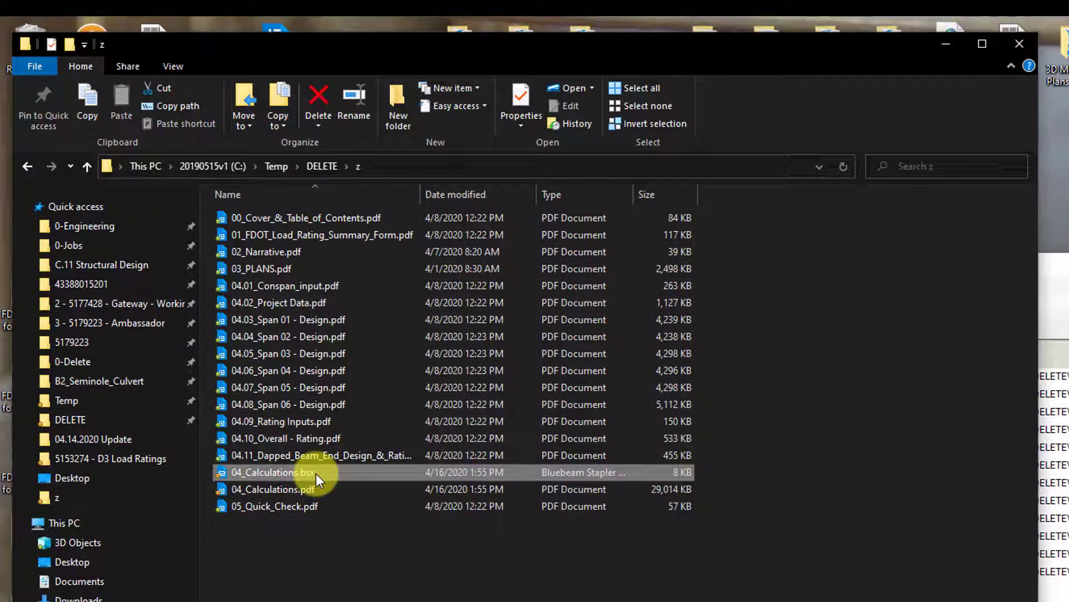
mouse_move(303, 476)
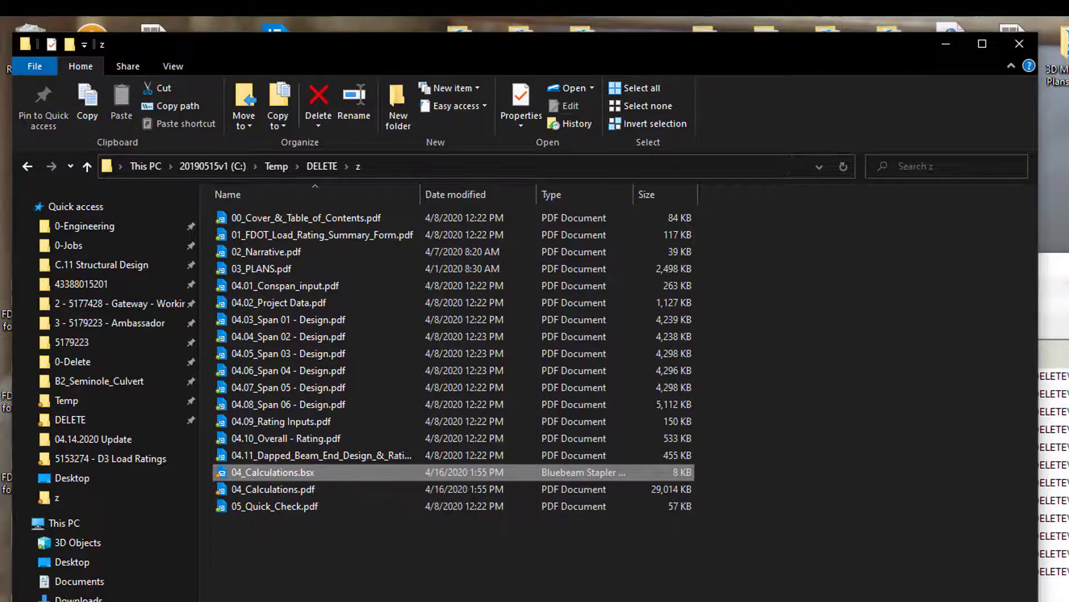
Reopen 04_Calculations.bsx from the z folder in Stapler and place its window beside the Explorer list.
double_click(272, 473)
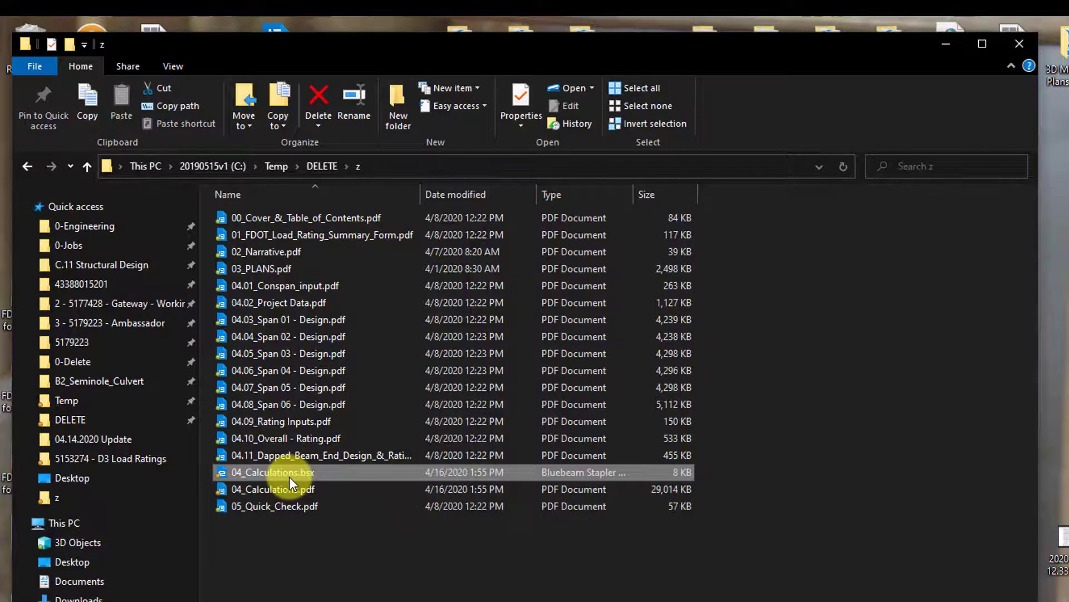
double_click(273, 473)
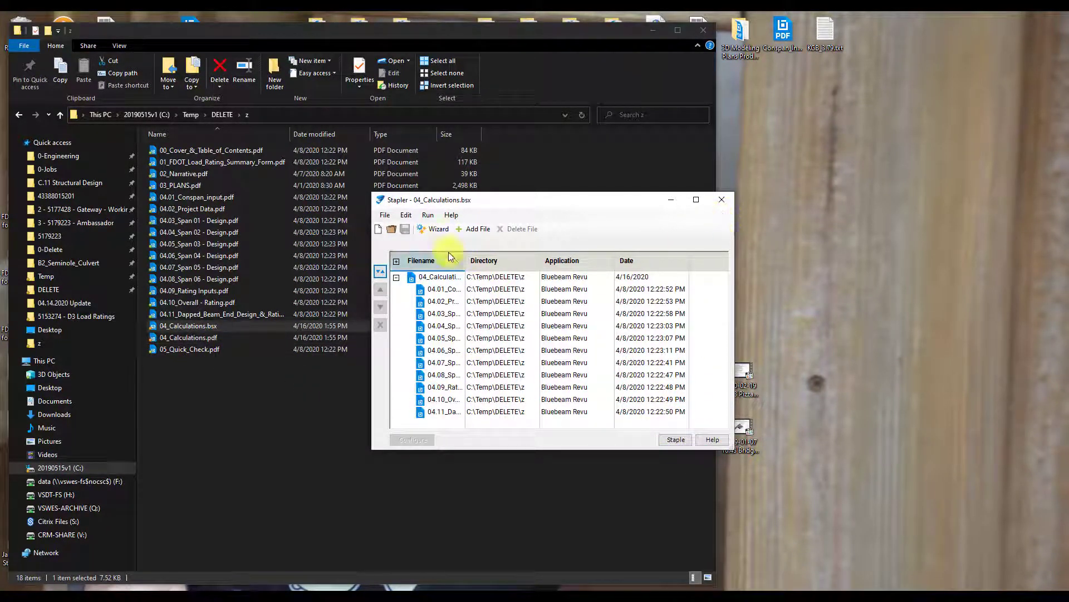
left_click_drag(430, 200, 574, 202)
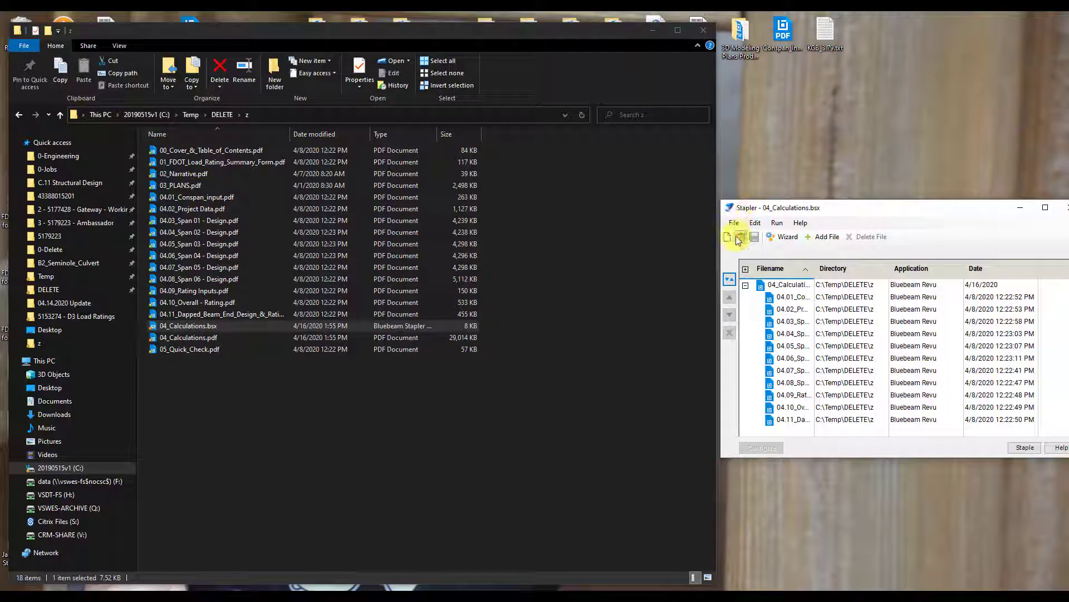
Start a new job seeded with the six top-level PDFs, 00_Cover through 05_Quick_Check, from Explorer.
left_click(727, 236)
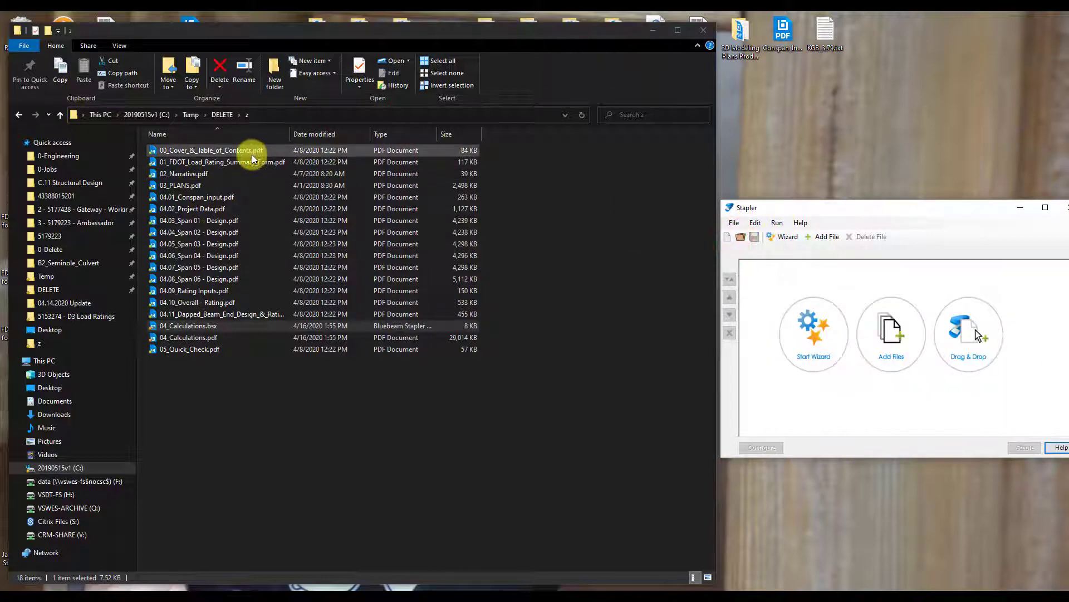
left_click(179, 185)
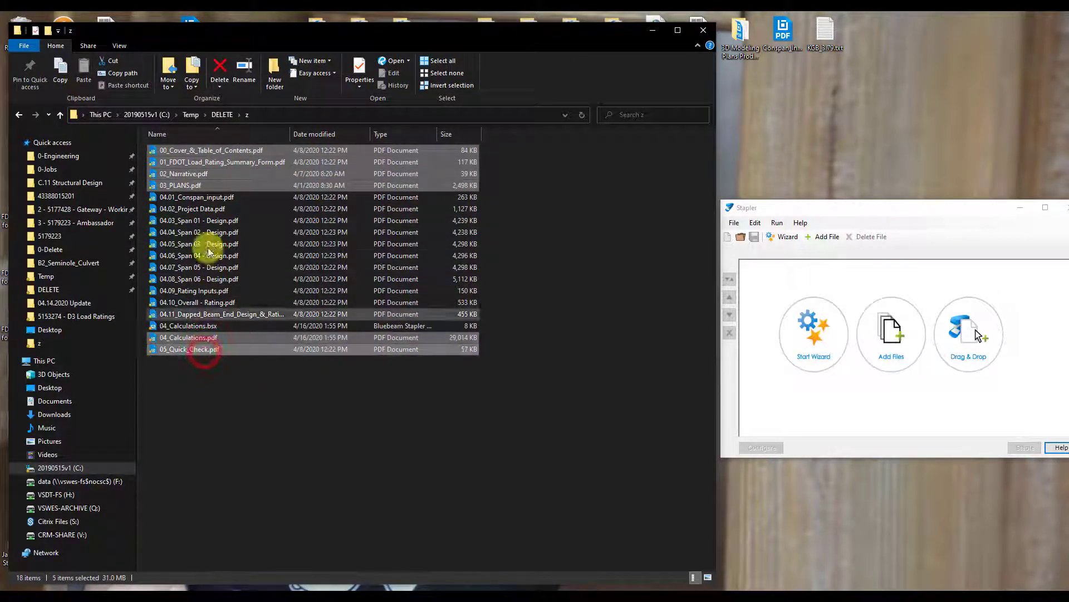
left_click(190, 349)
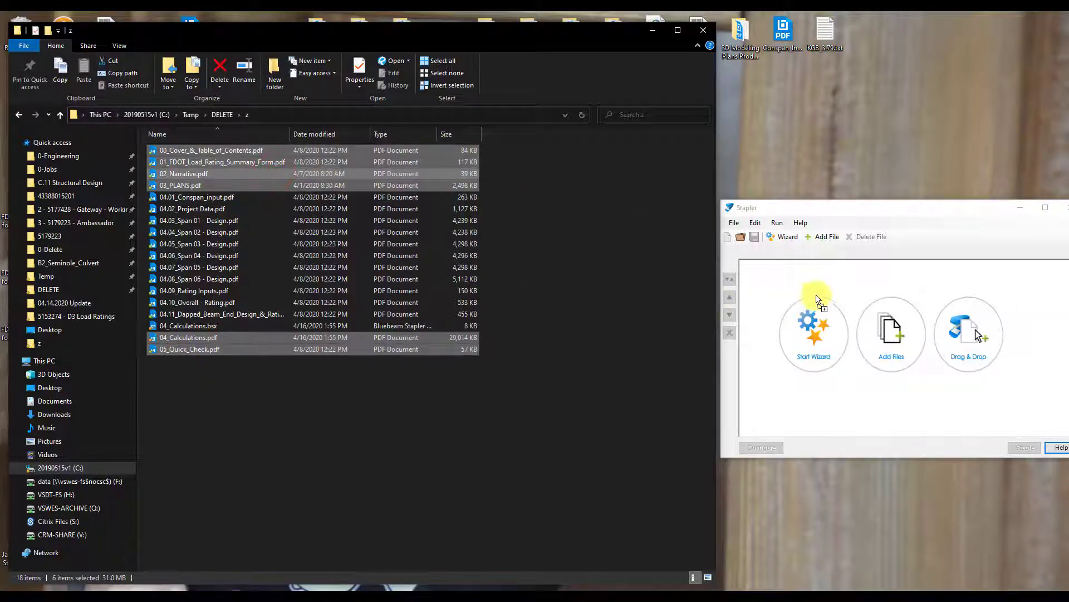
left_click(813, 338)
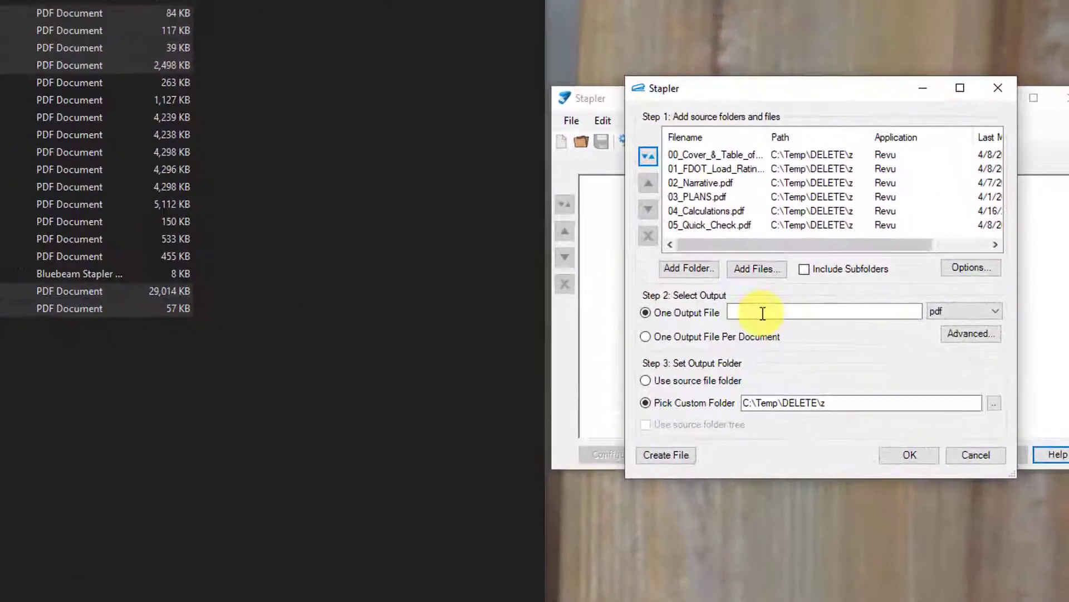
Set one output file named Master in C:\Temp\DELETE\z and confirm the wizard.
type("Master")
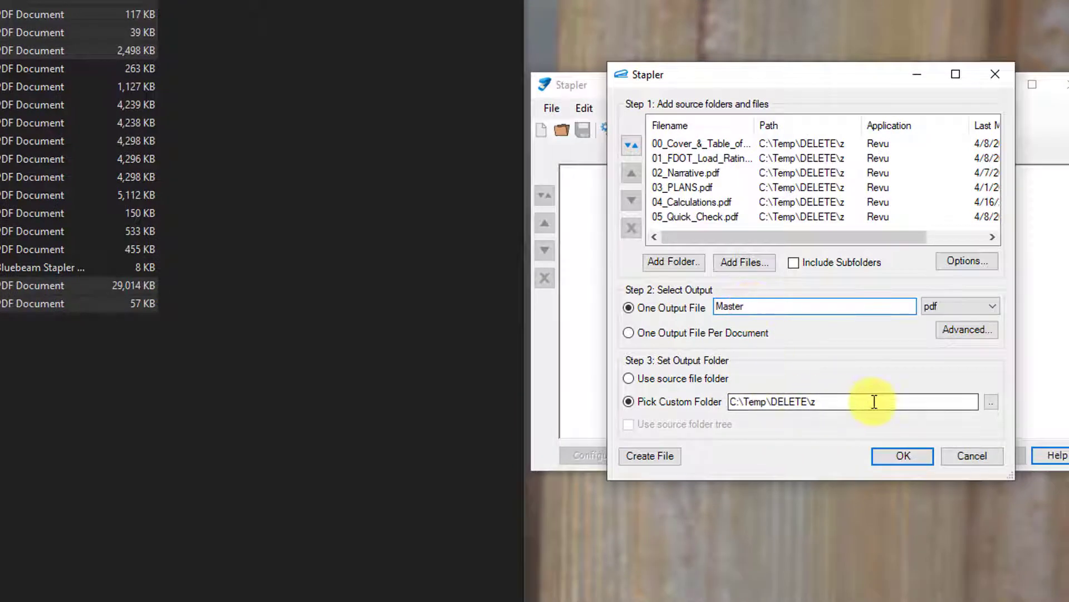
left_click(901, 456)
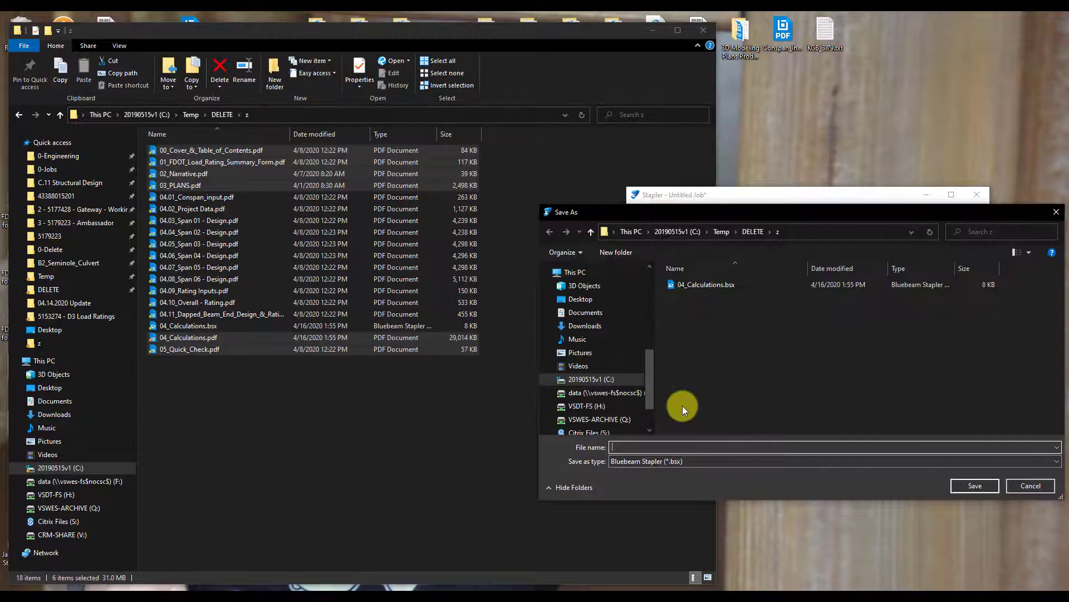
Save the job as Master.bsx in z and staple the six PDFs into Master.pdf.
type("Master")
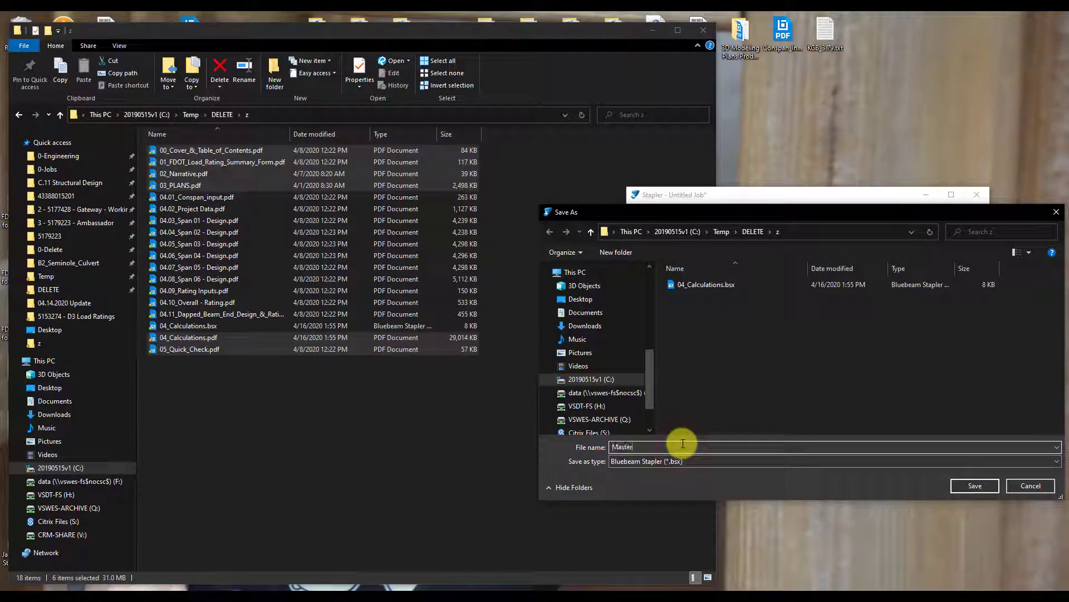
left_click(973, 484)
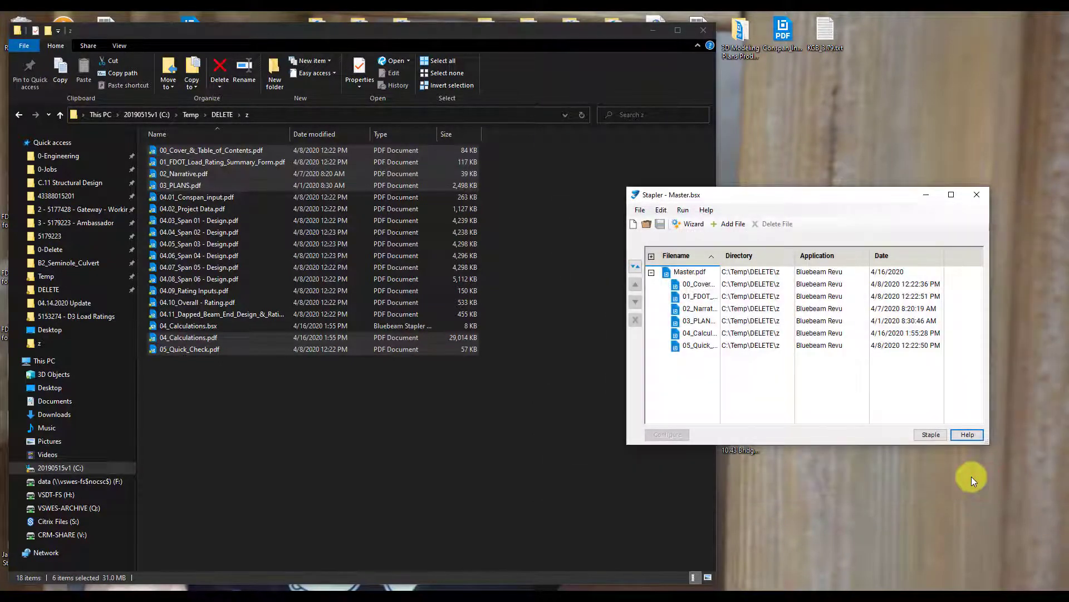
left_click(930, 434)
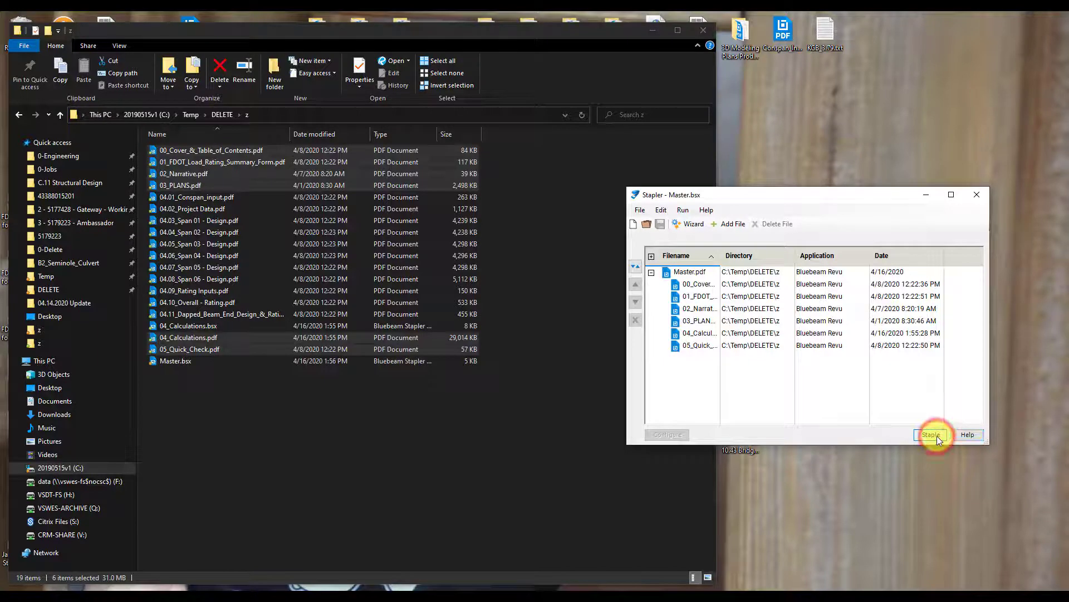
left_click(930, 435)
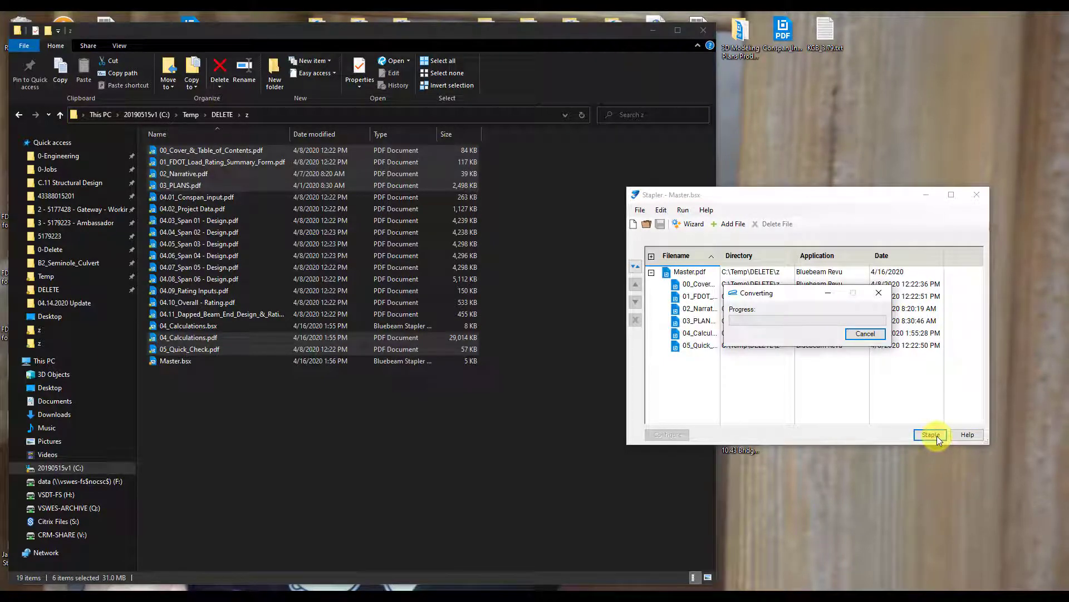
left_click(930, 434)
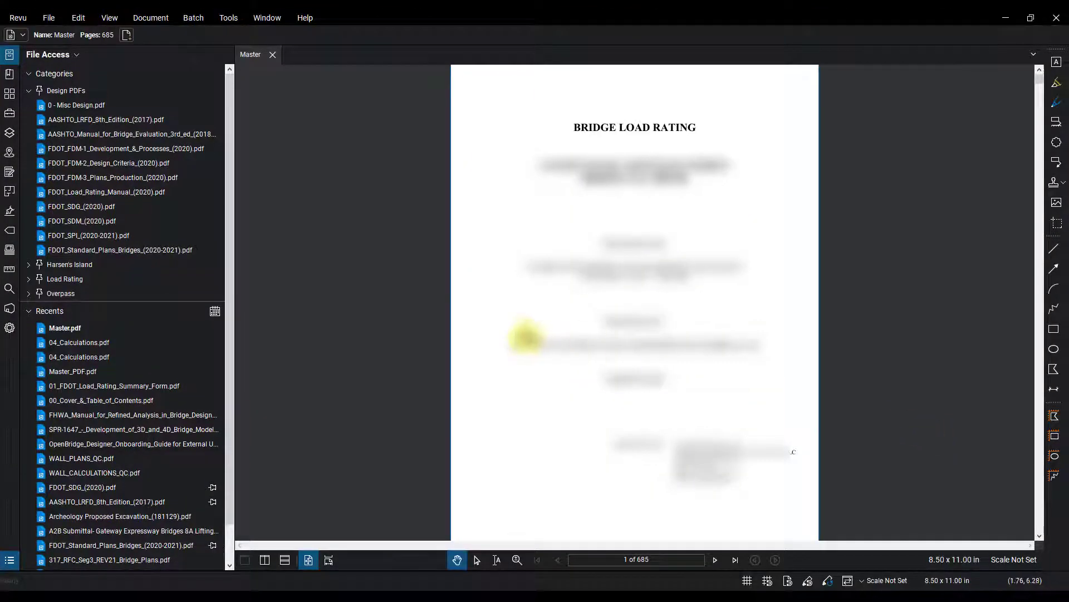
mouse_move(351, 273)
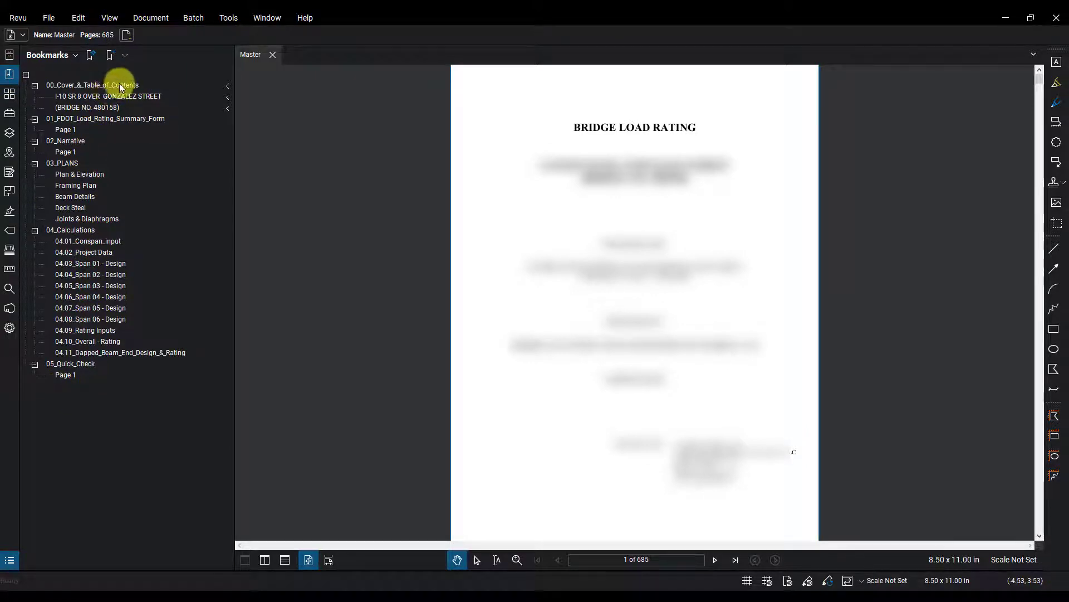
Delete the extra child and Page 1 bookmarks from Master, save it, and close the document.
left_click(107, 102)
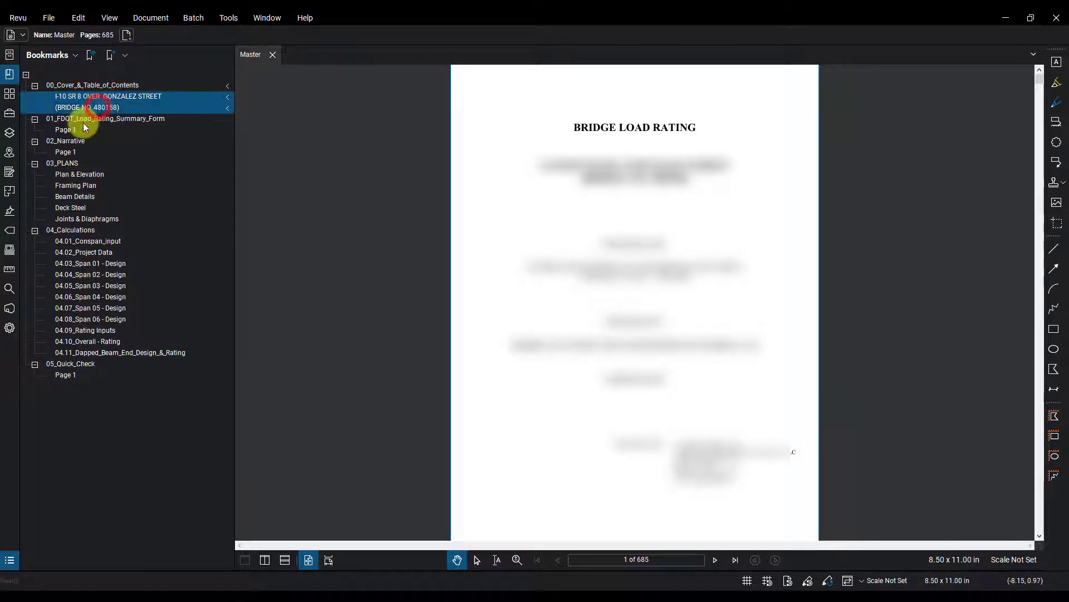
left_click(66, 374)
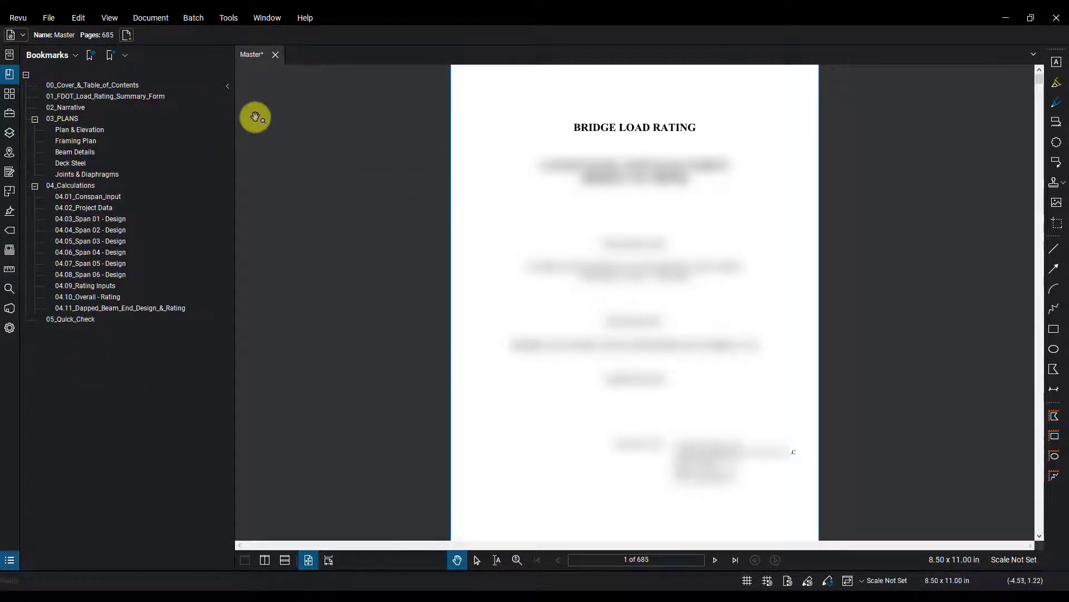
mouse_move(361, 284)
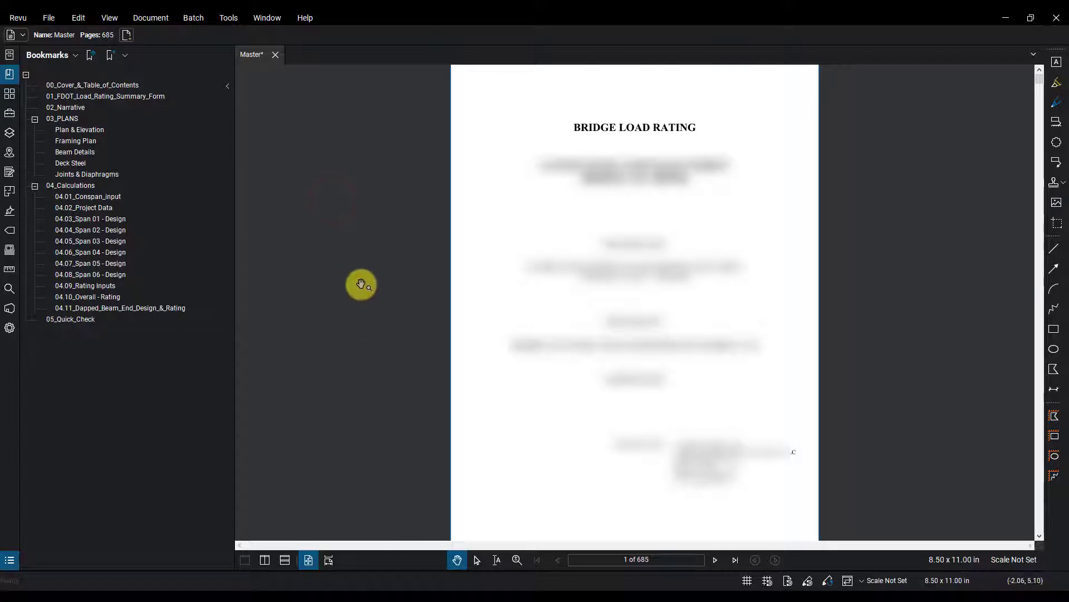
mouse_move(180, 342)
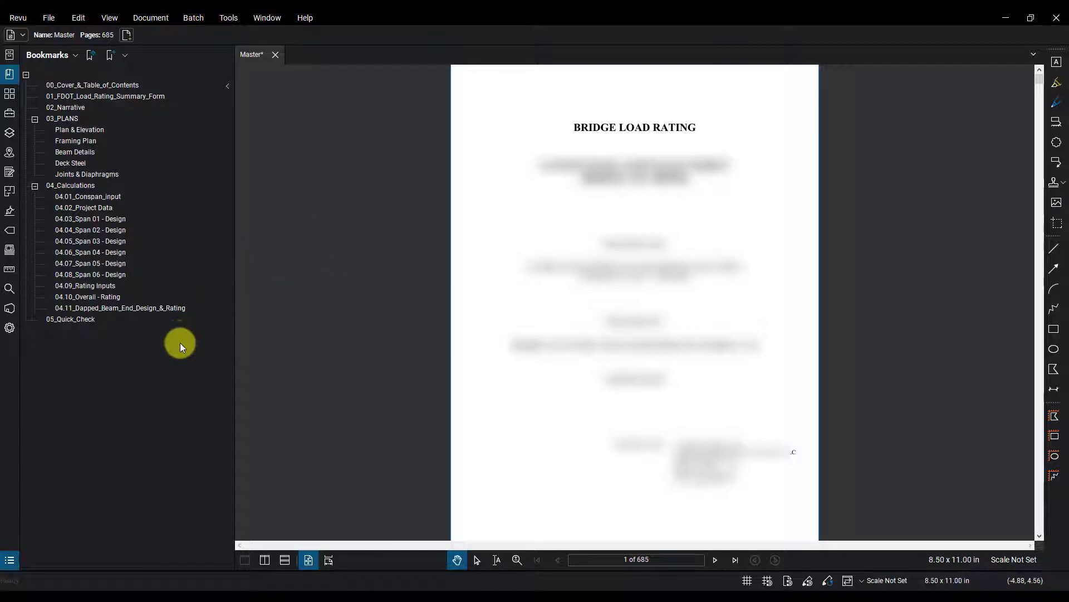
mouse_move(358, 205)
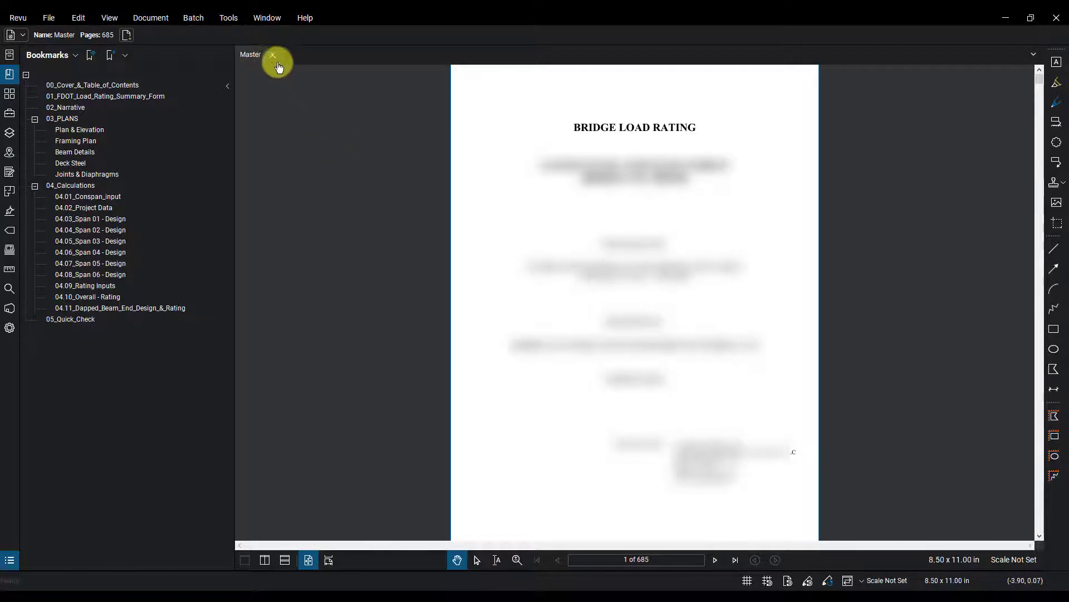
left_click(272, 55)
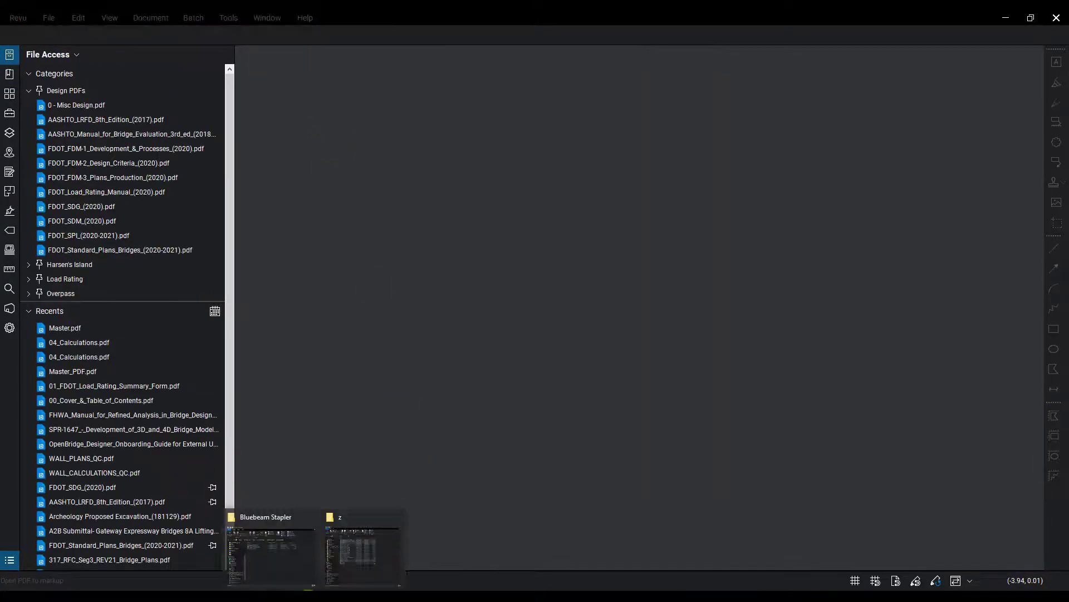
Switch back to the z folder in Explorer to review Master.pdf and Master.bsx beside the reports.
left_click(361, 546)
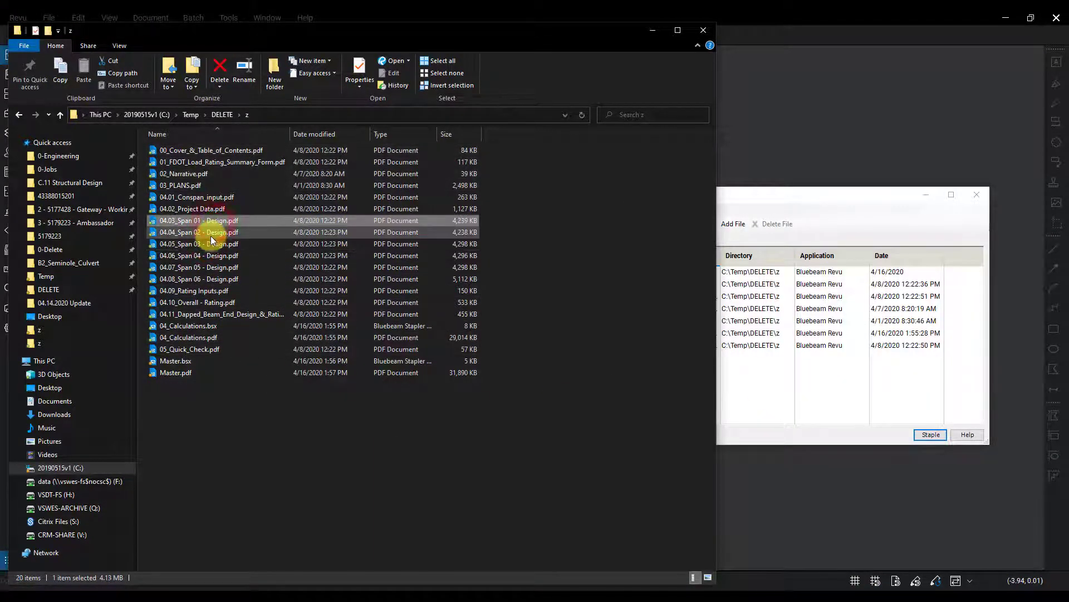
left_click(198, 232)
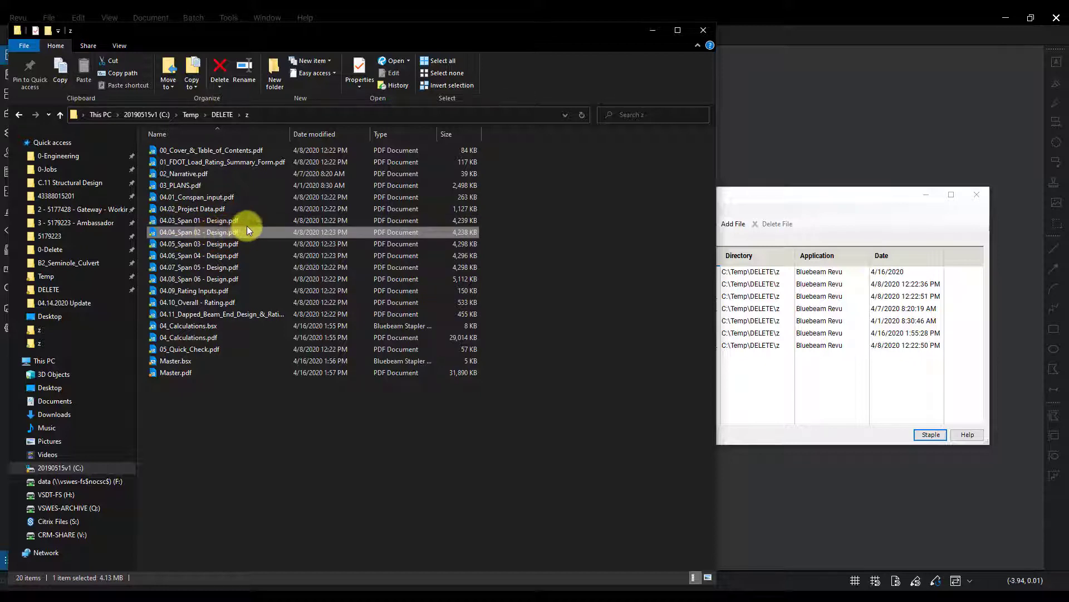
mouse_move(230, 235)
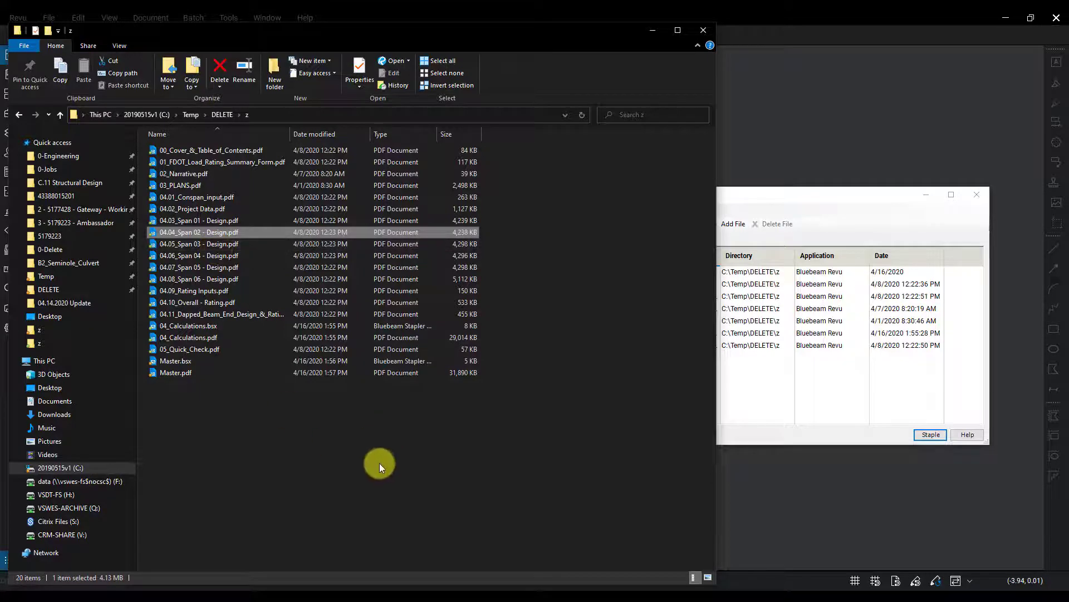
mouse_move(378, 463)
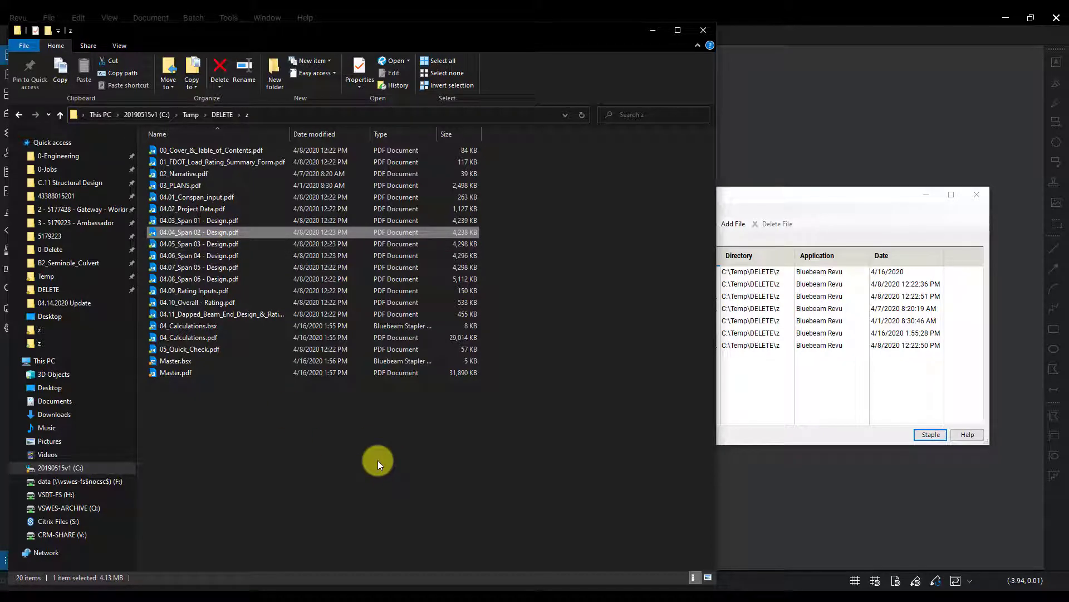